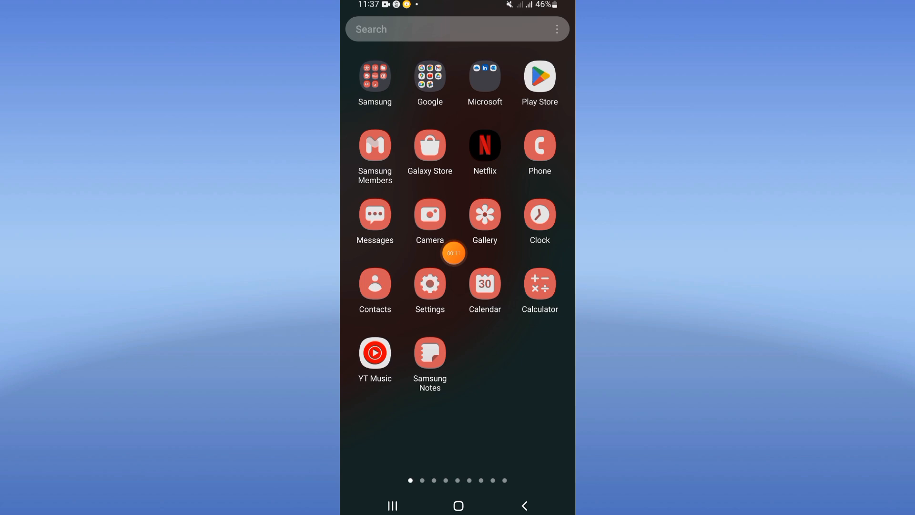
Search Settings > Apps for 'netflix' and open its Storage page (107 MB app, 2.49 MB cache).
click(430, 283)
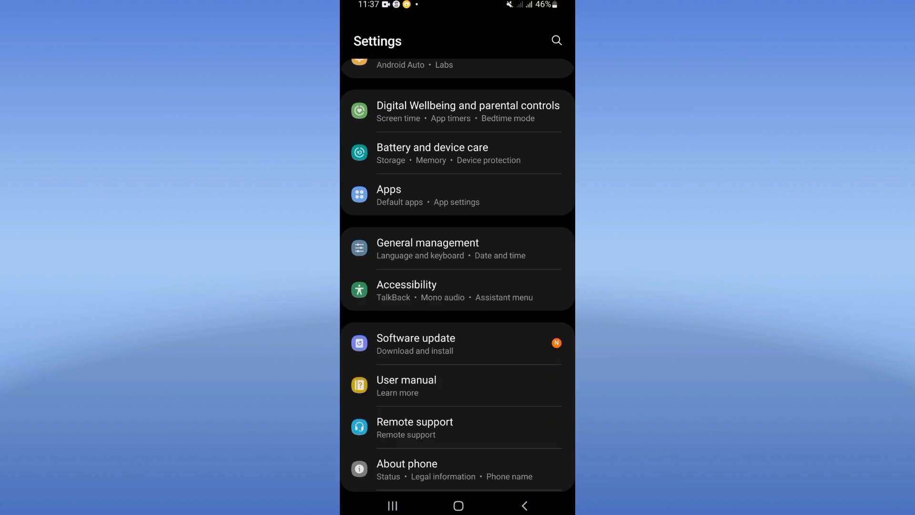
click(389, 190)
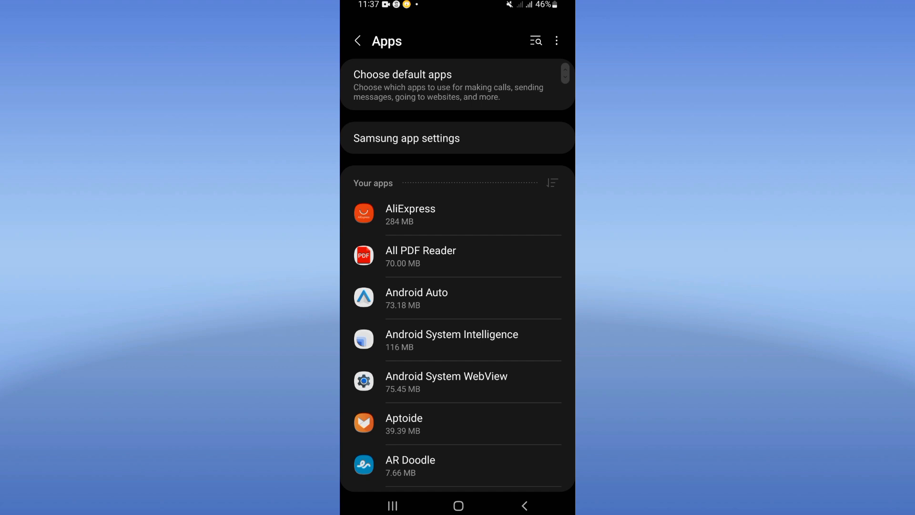
text(netf)
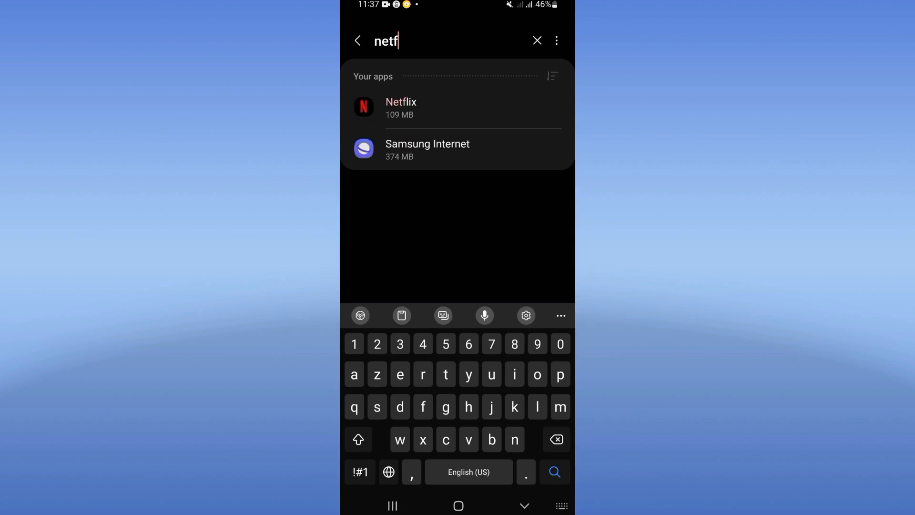
text(lix)
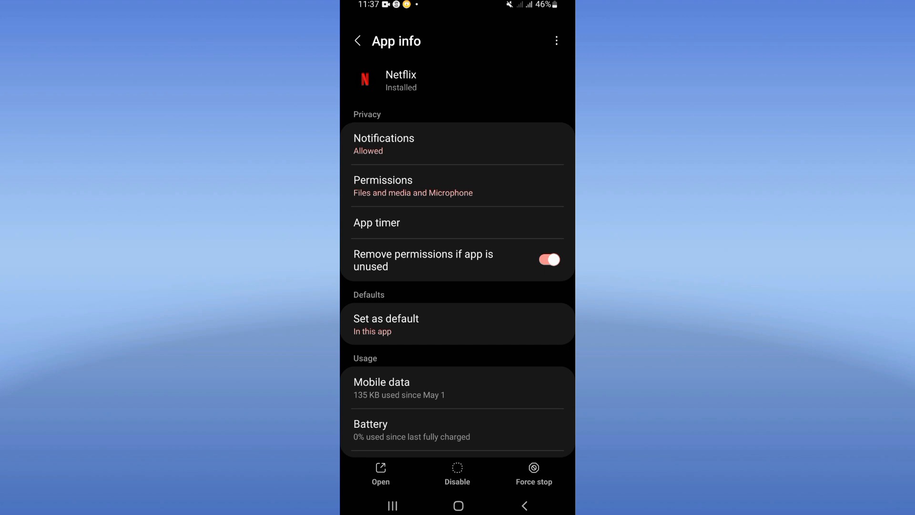
scroll(down, 3)
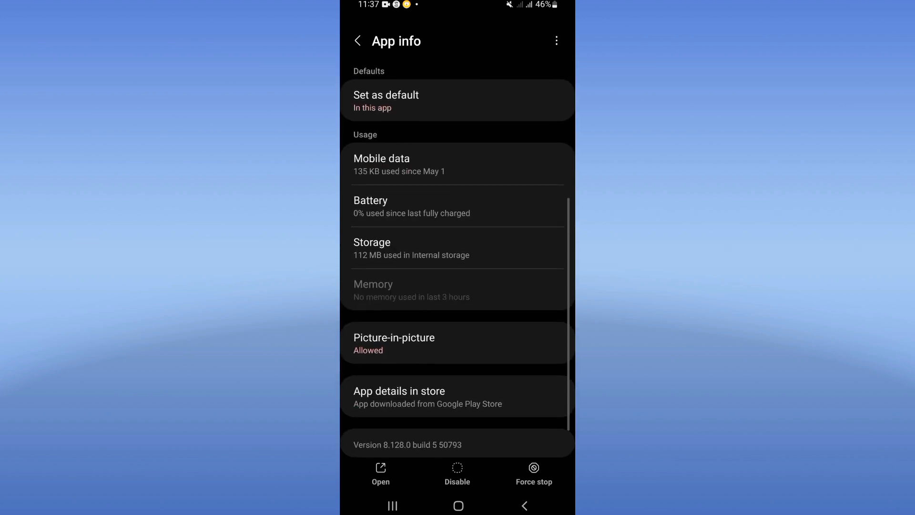
click(372, 248)
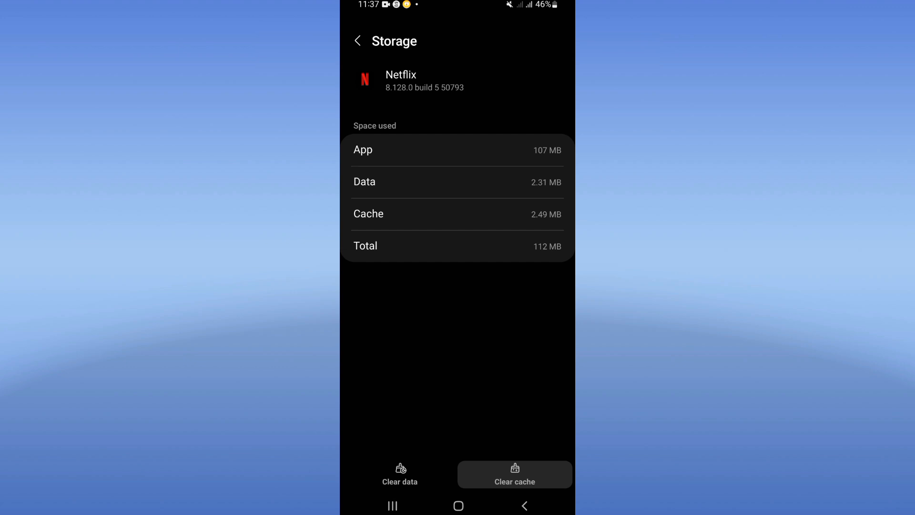